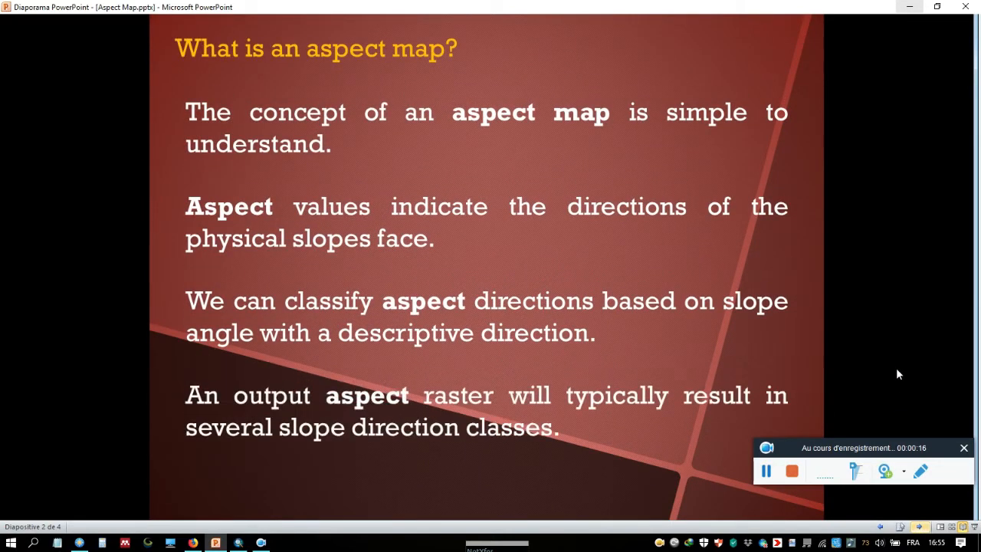
pyautogui.moveTo(893, 441)
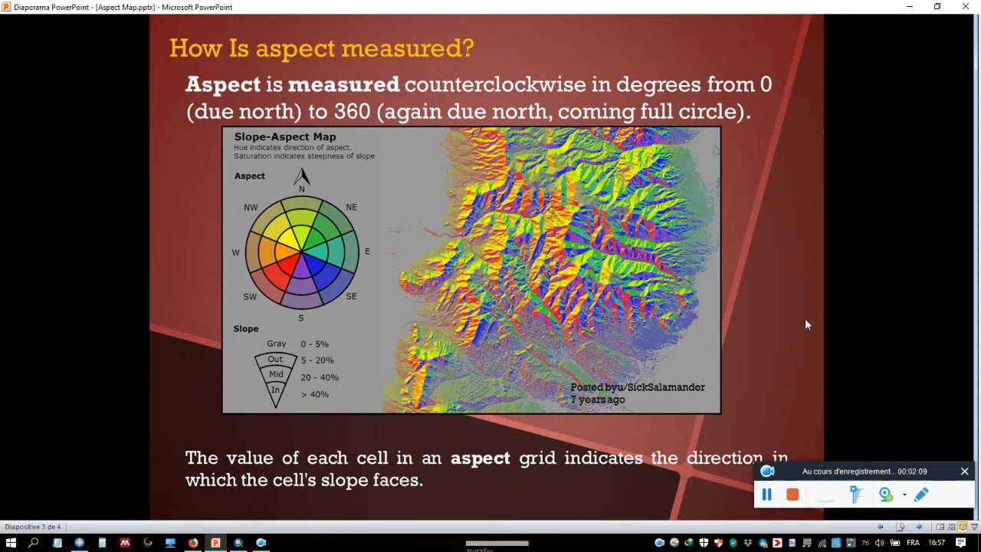
pyautogui.moveTo(886, 365)
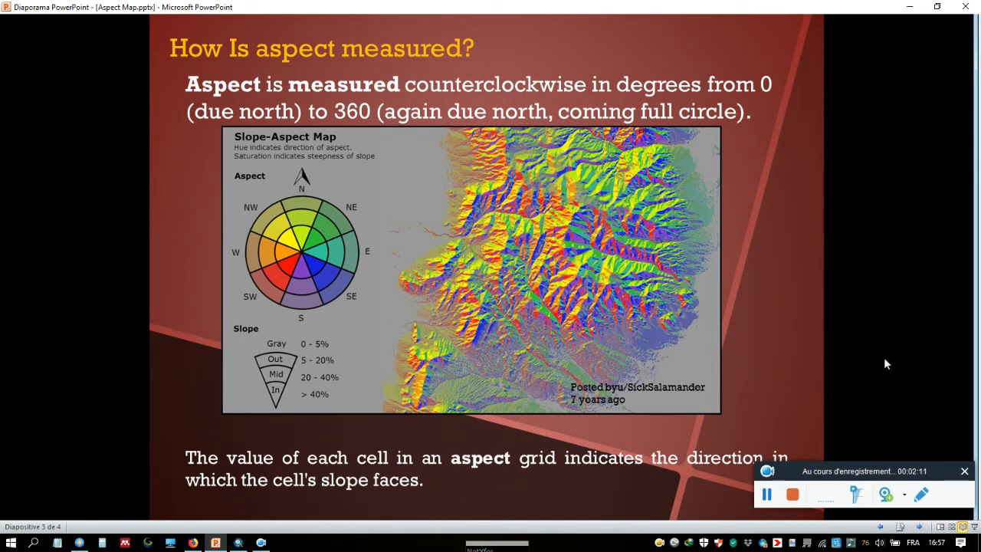
pyautogui.moveTo(825, 491)
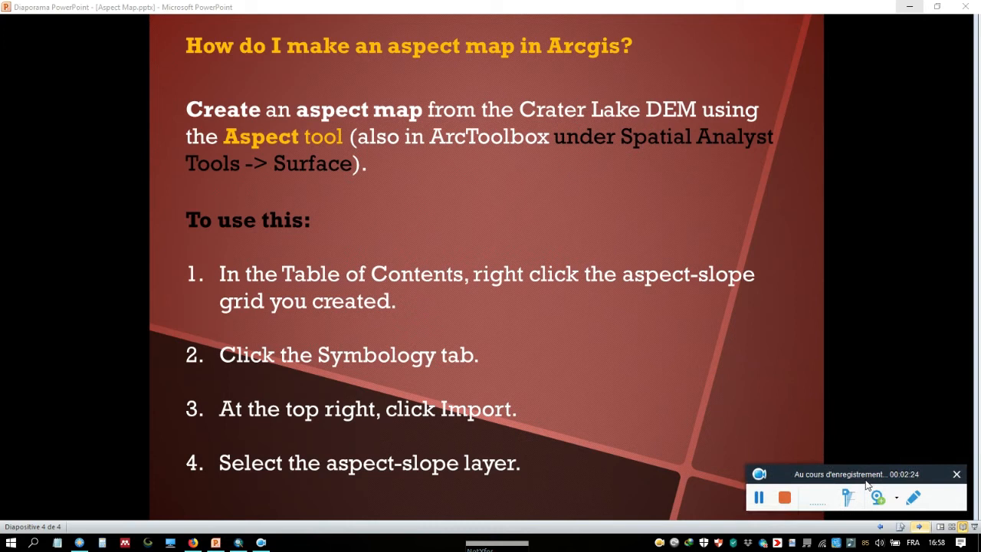
pyautogui.moveTo(751, 190)
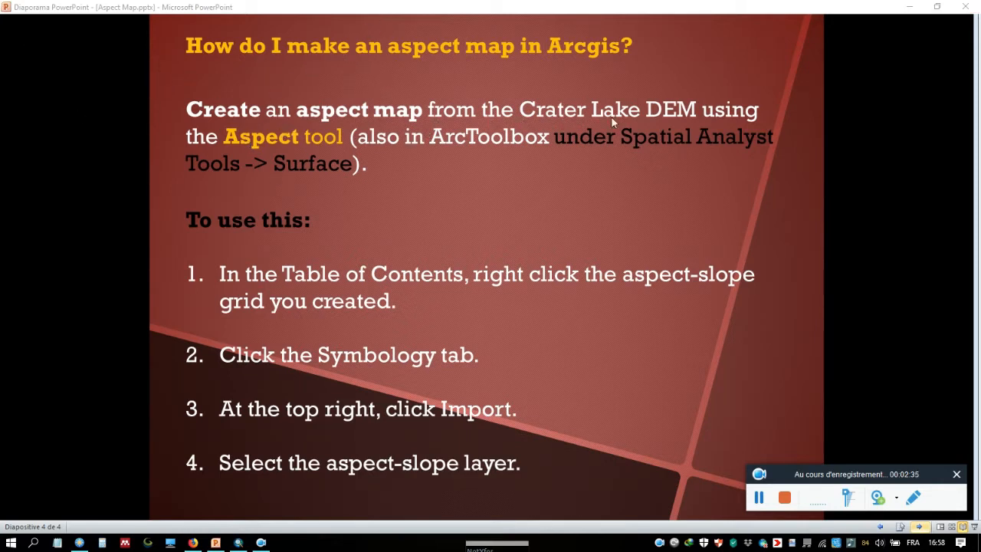
pyautogui.moveTo(290, 165)
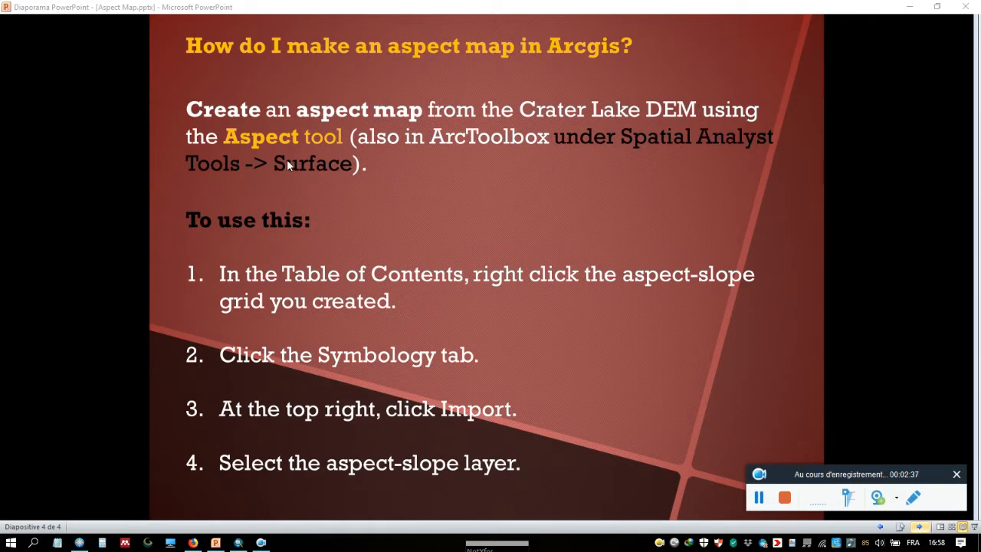
pyautogui.moveTo(356, 144)
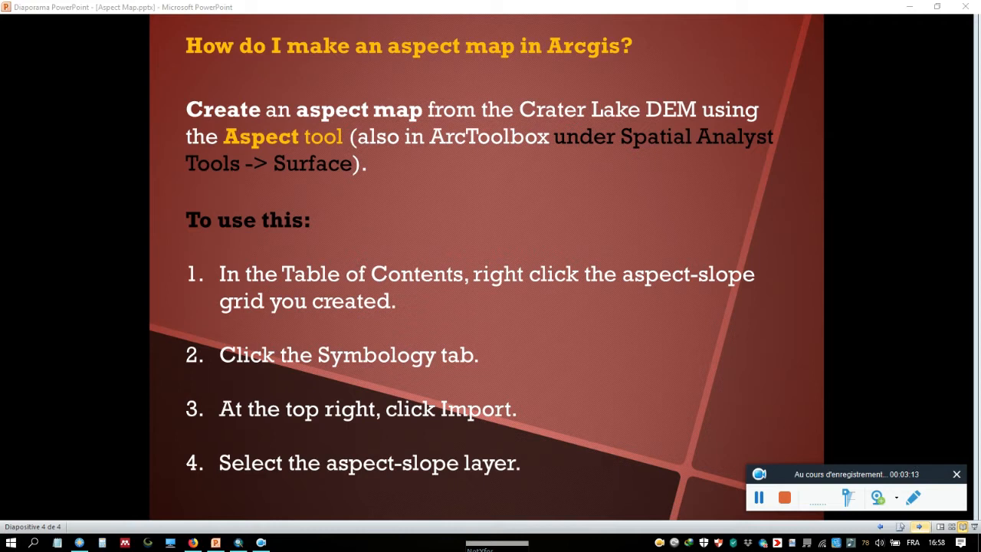
pyautogui.moveTo(752, 451)
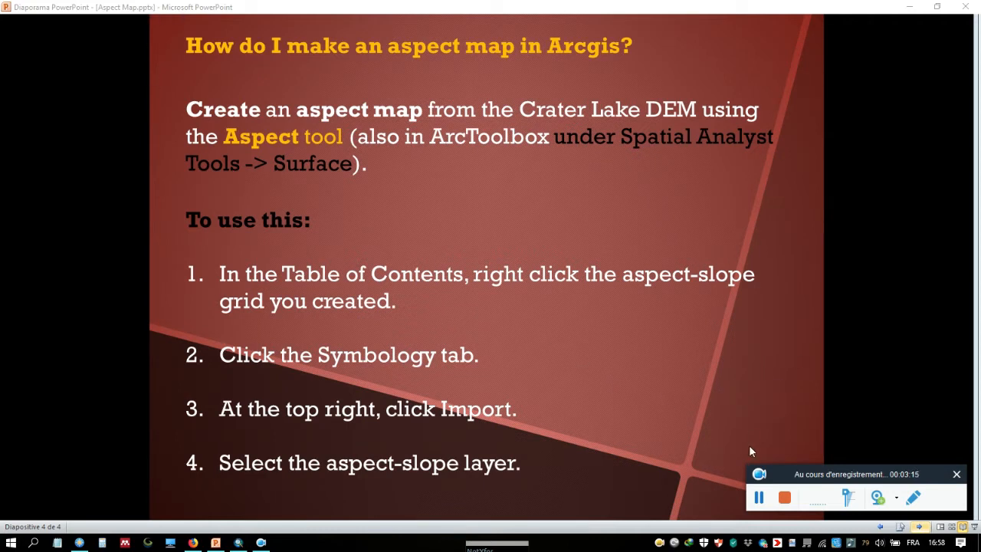
pyautogui.moveTo(291, 514)
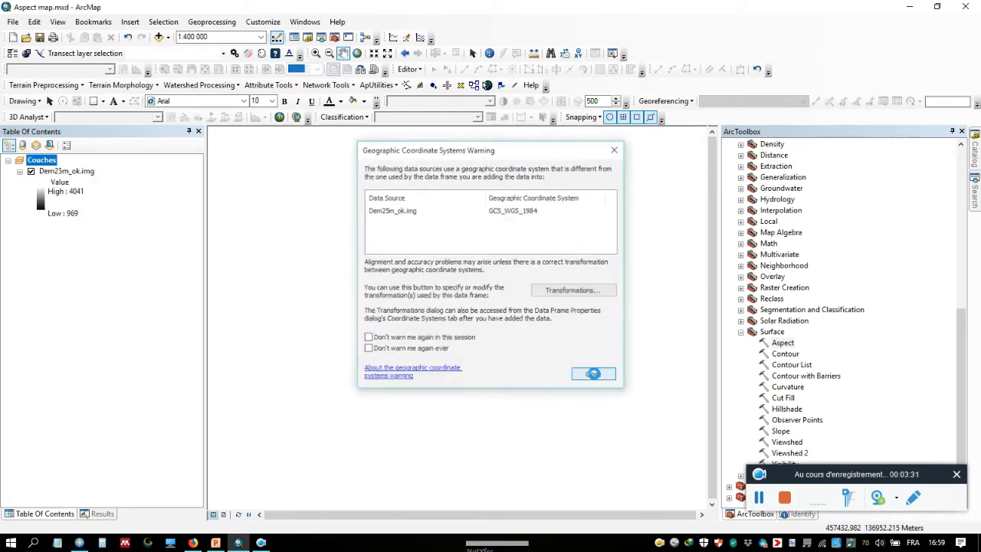
# Accept the coordinate system warning to load Dem25m_ok.img and finish a distance measurement on it.
pyautogui.click(594, 374)
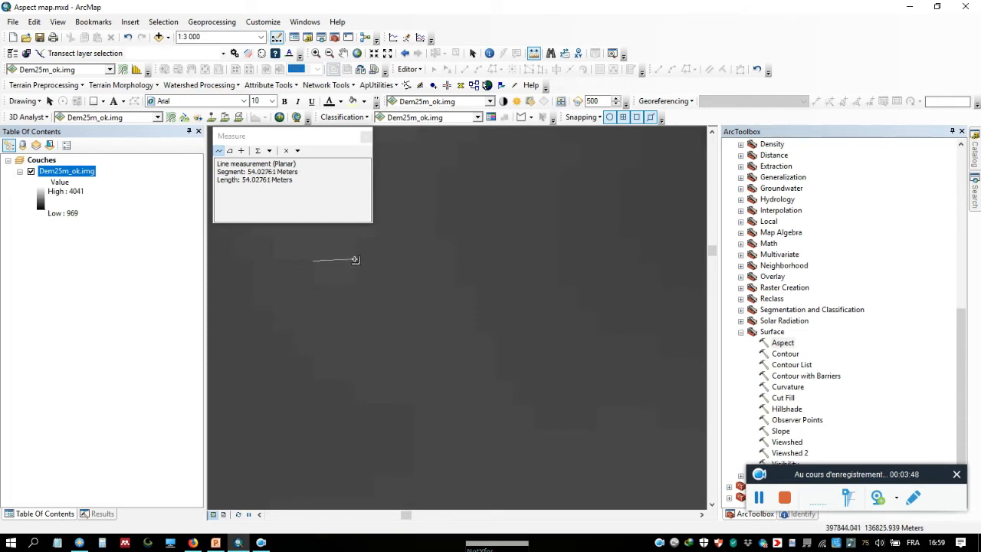
pyautogui.moveTo(355, 267)
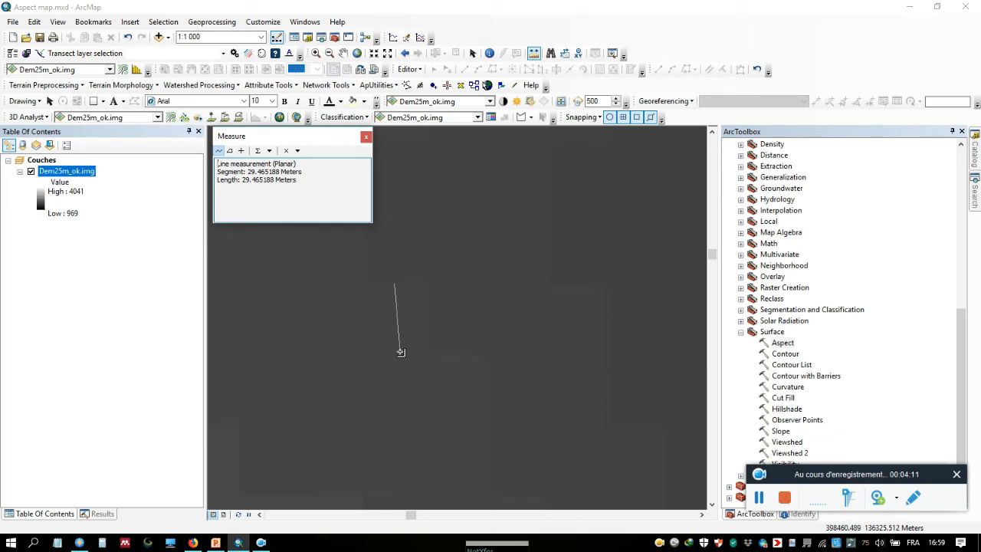
pyautogui.click(367, 136)
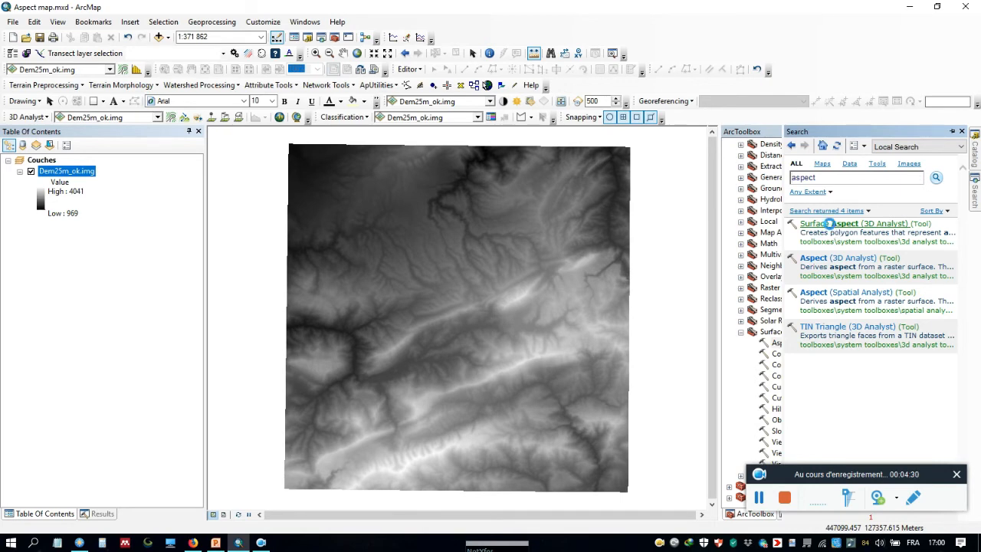
# Cancel the 3D Analyst Surface Aspect dialog without running it.
pyautogui.doubleClick(830, 224)
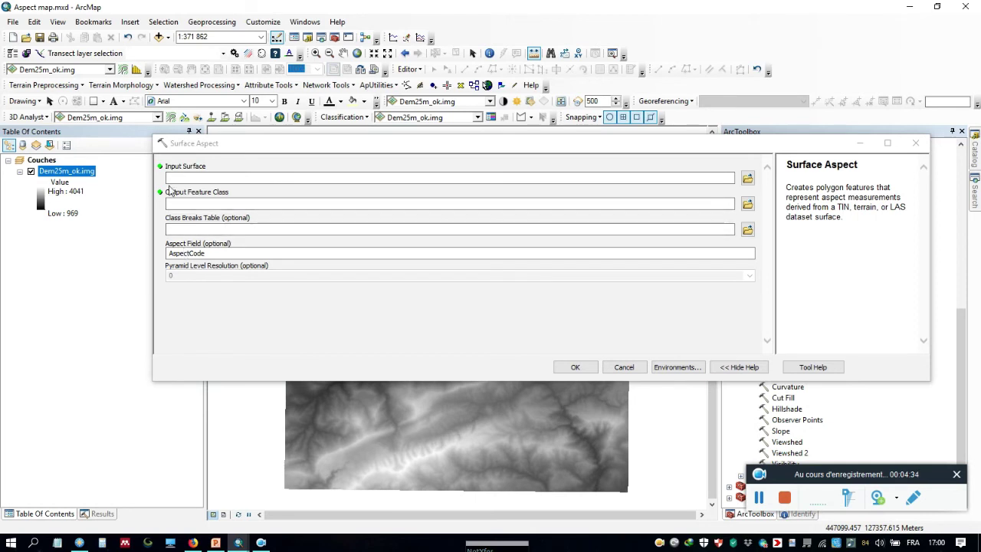
pyautogui.moveTo(764, 178)
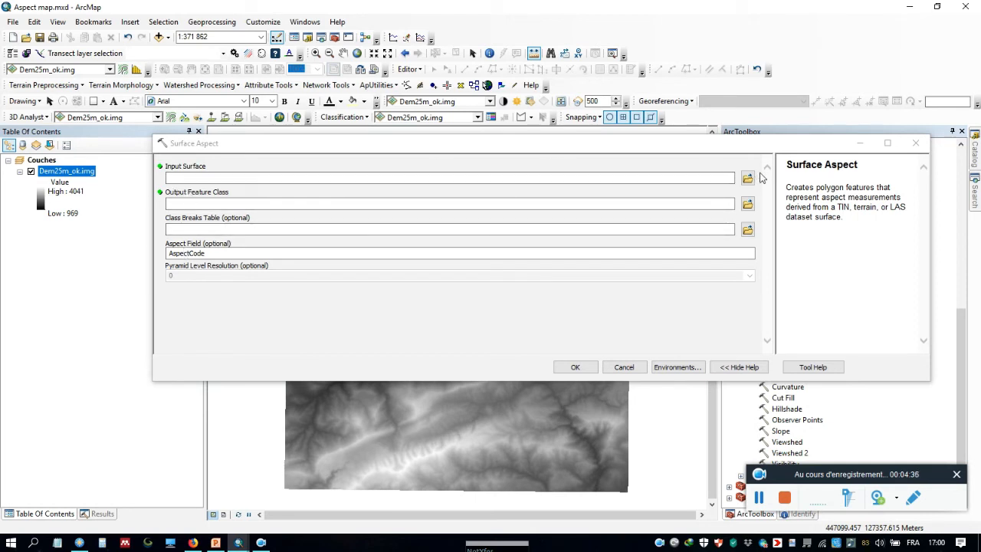
pyautogui.moveTo(748, 178)
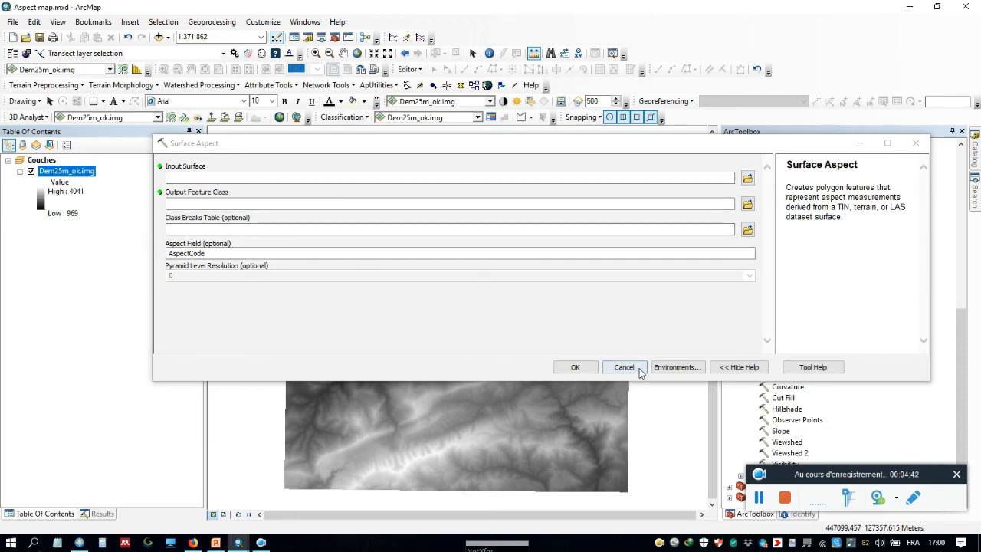
pyautogui.click(622, 366)
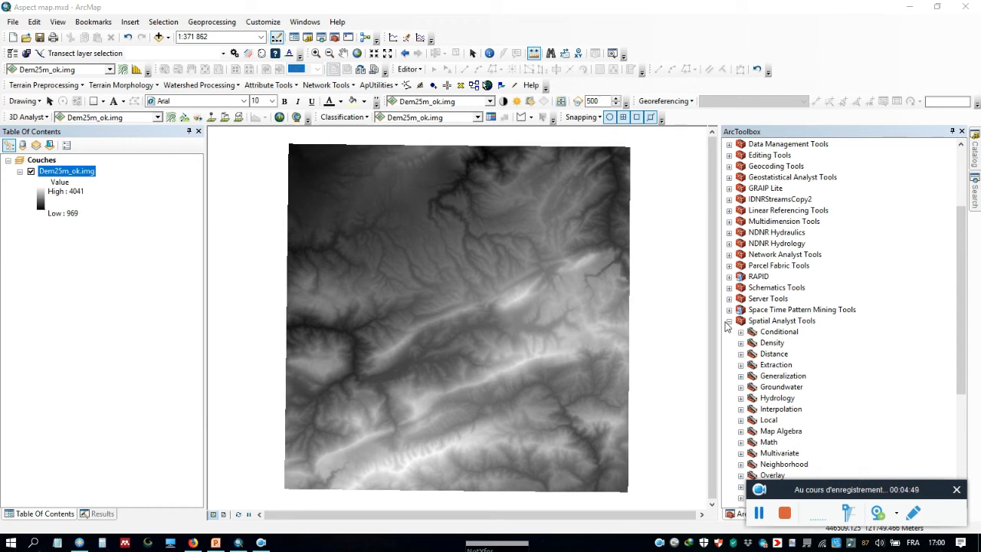
# Run Spatial Analyst Aspect on Dem25m_ok.img, writing Aspect_img4 to Default.gdb.
pyautogui.click(751, 331)
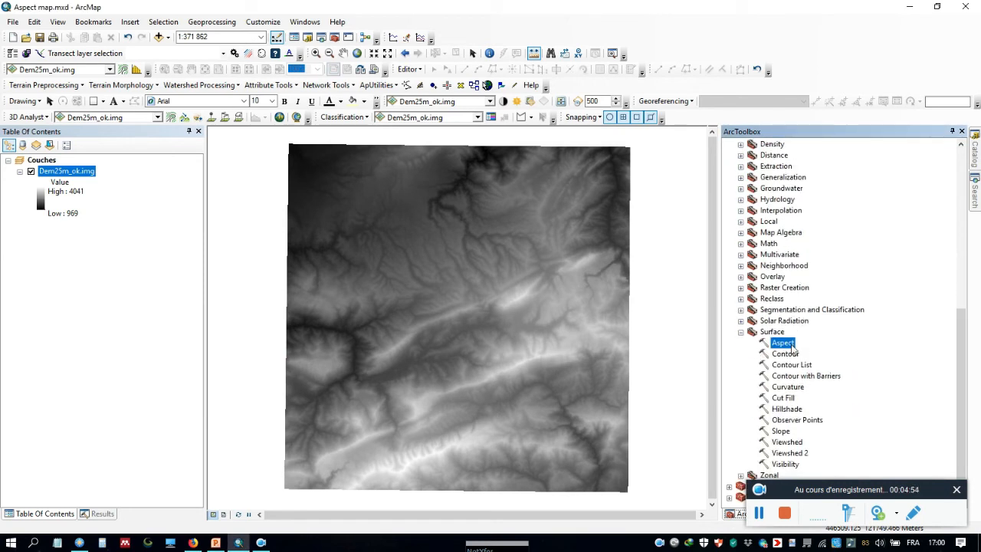
pyautogui.doubleClick(782, 343)
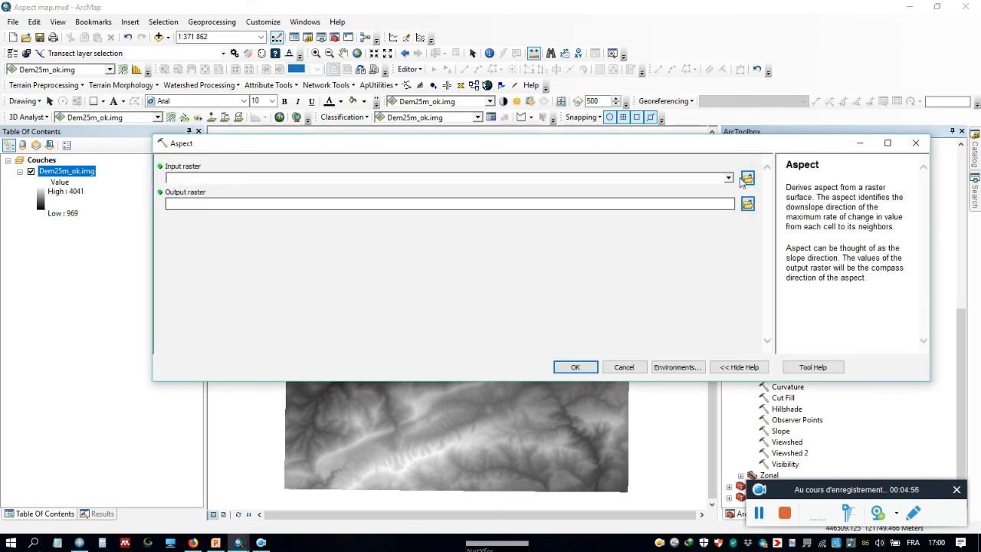
pyautogui.click(727, 178)
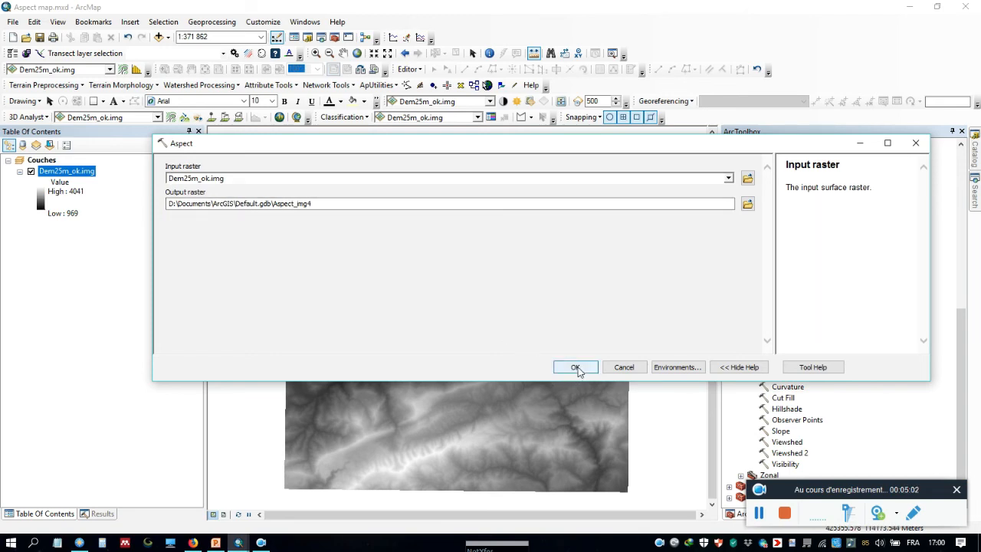
pyautogui.click(576, 366)
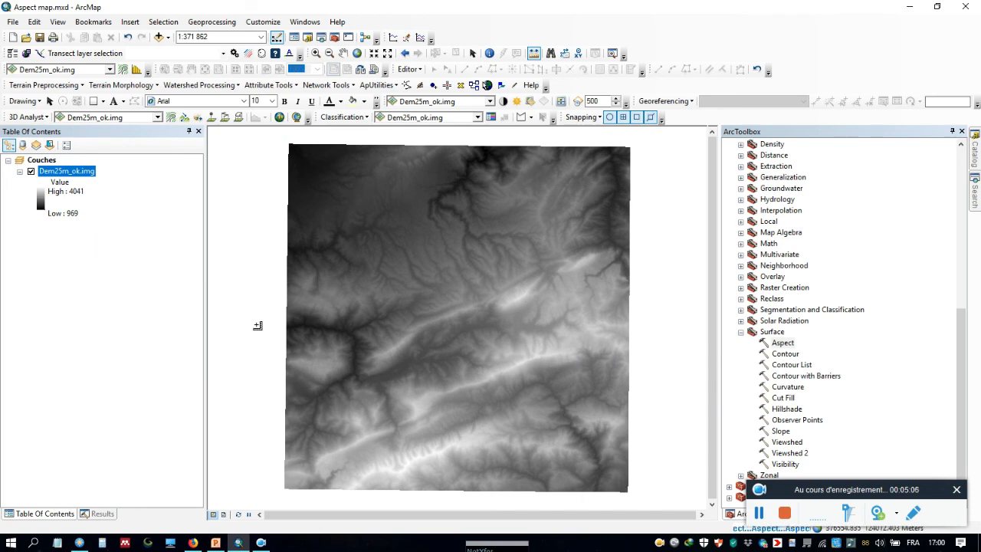
pyautogui.moveTo(568, 242)
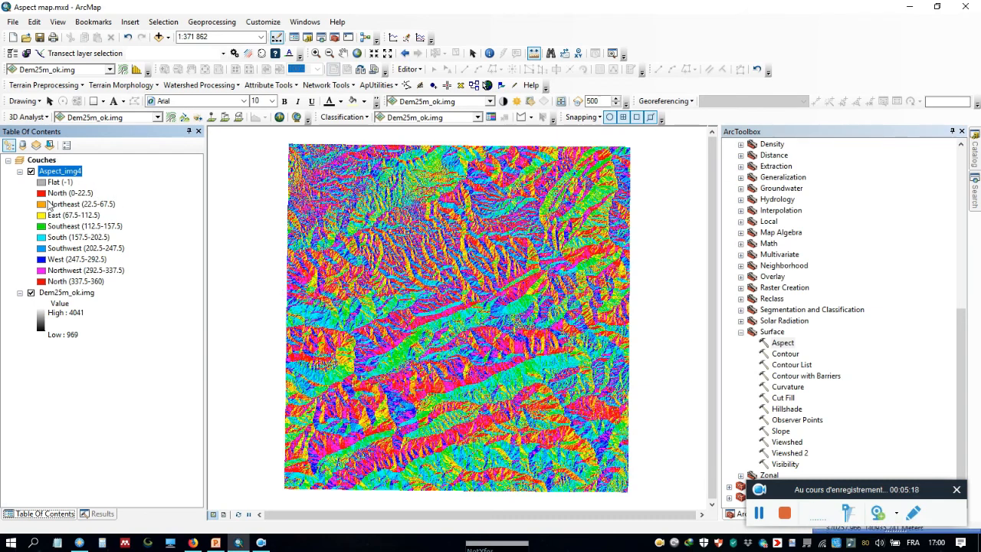
pyautogui.moveTo(89, 299)
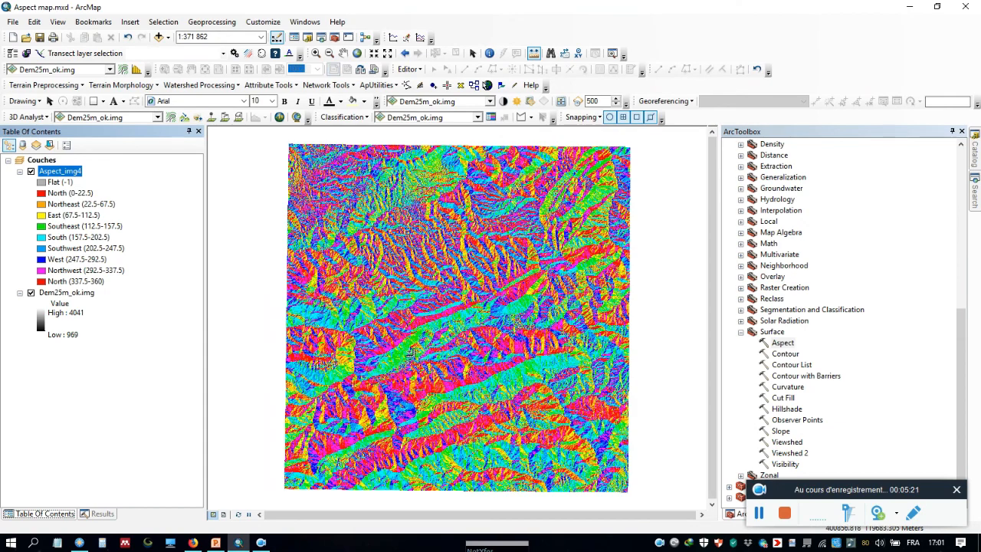
pyautogui.moveTo(405, 273)
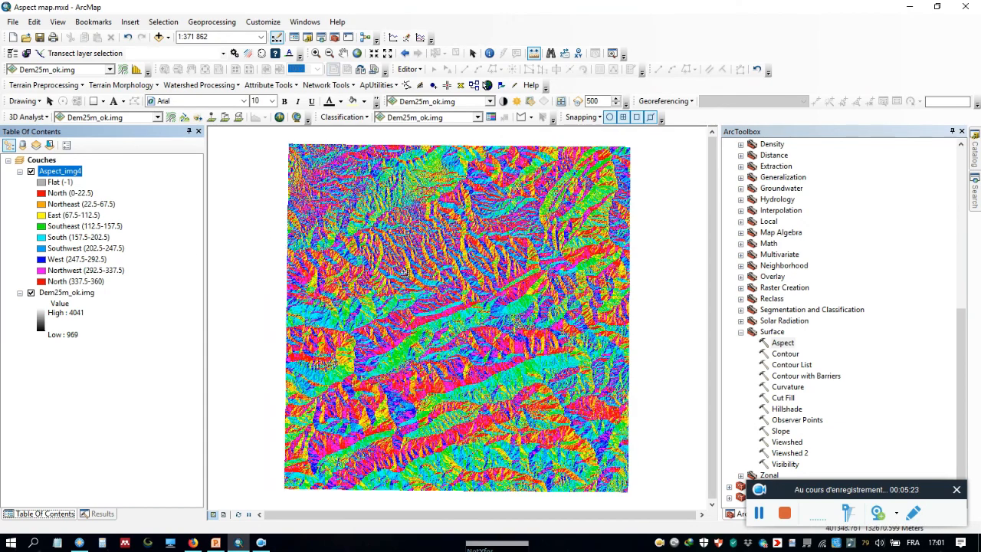